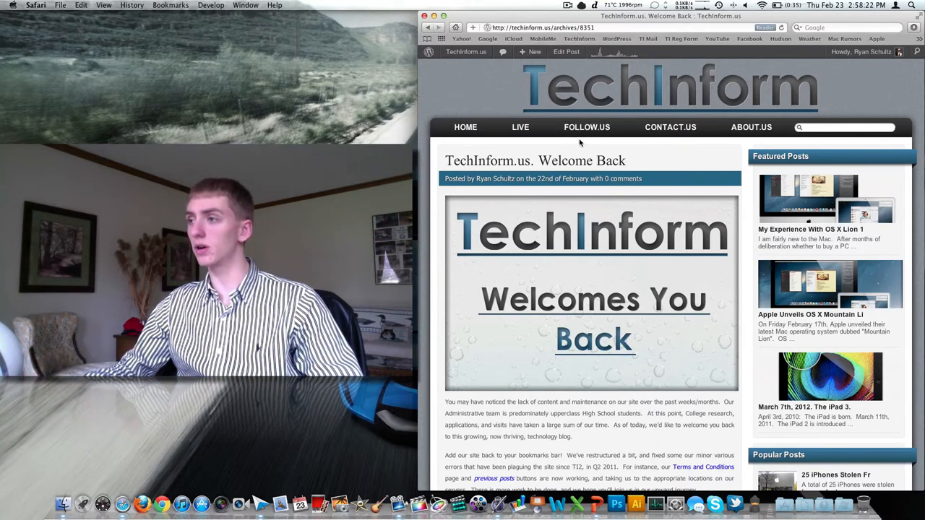
Read through the TechInform.us Welcome Back post, then open the site's WordPress Dashboard
scroll("down", 3)
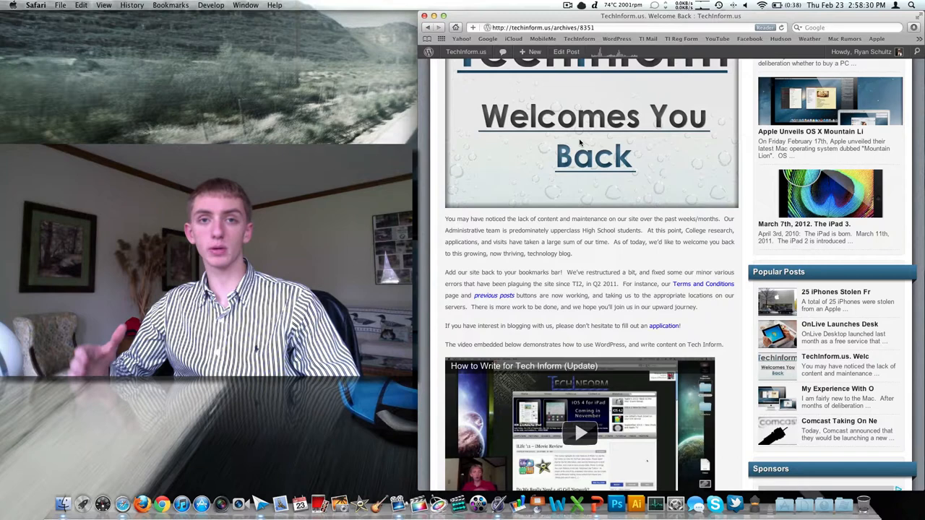
scroll("down", 3)
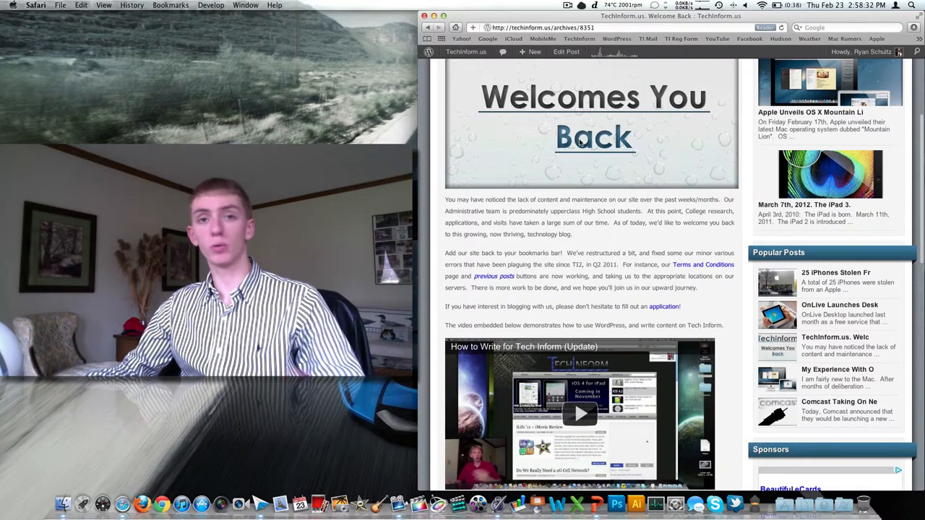
scroll("down", 3)
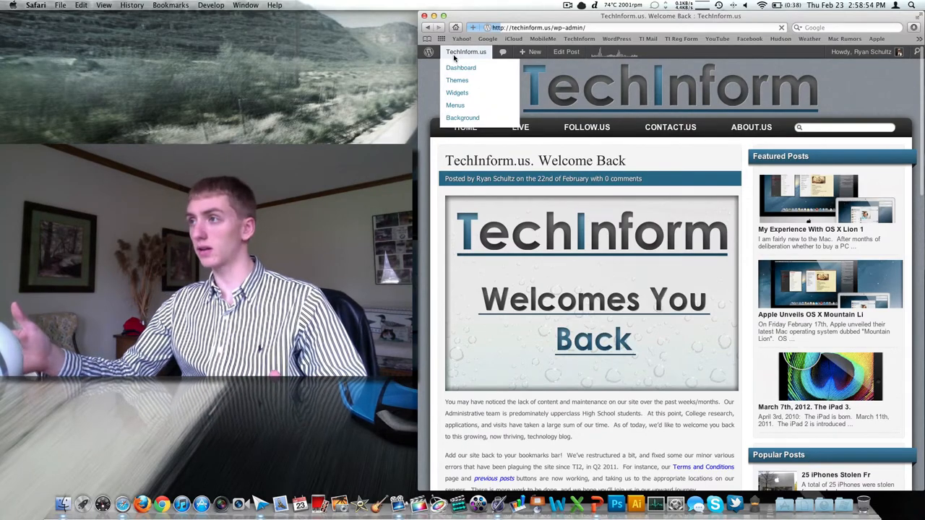
left_click(461, 67)
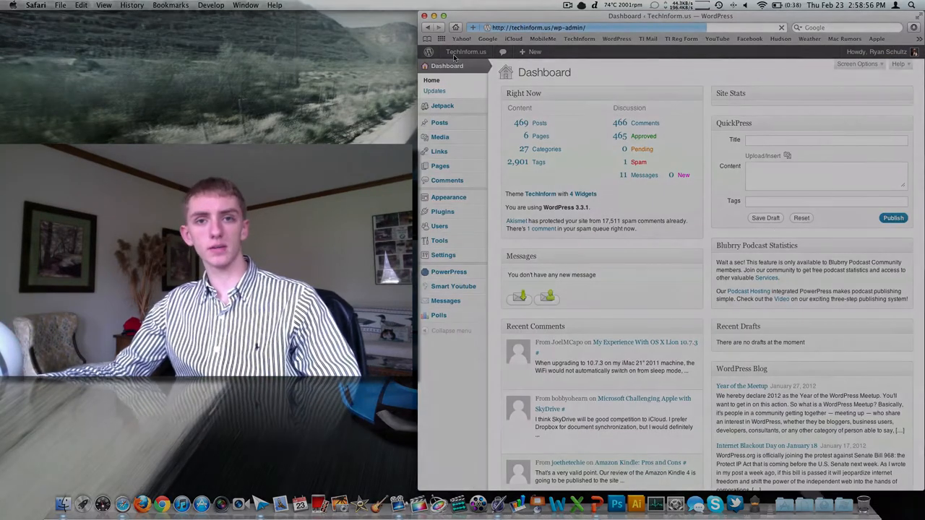